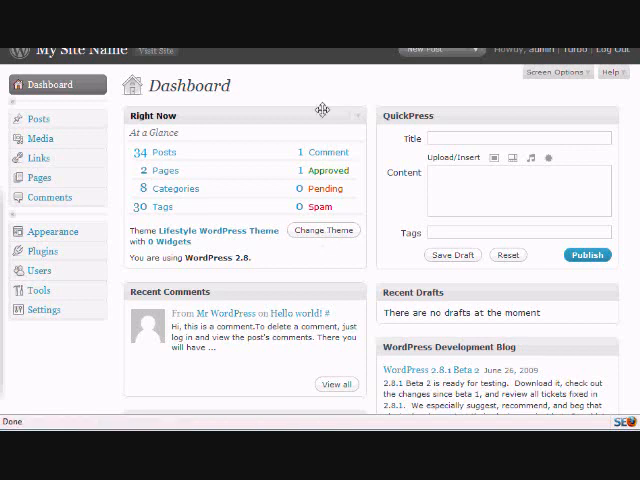
{"action": "mouse_move", "coordinate": [304, 96]}
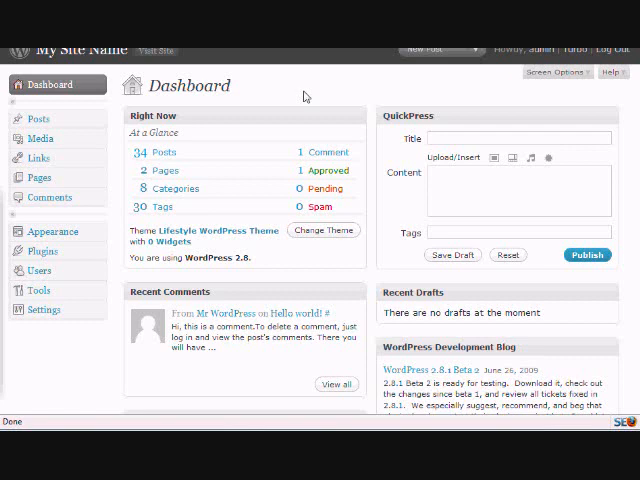
{"action": "mouse_move", "coordinate": [296, 92]}
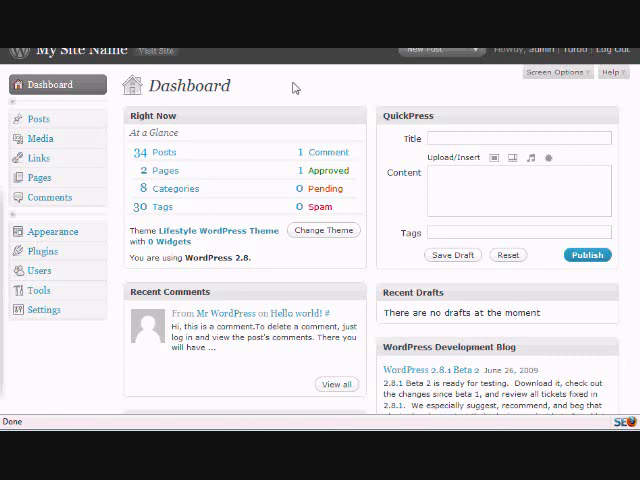
{"action": "mouse_move", "coordinate": [60, 324]}
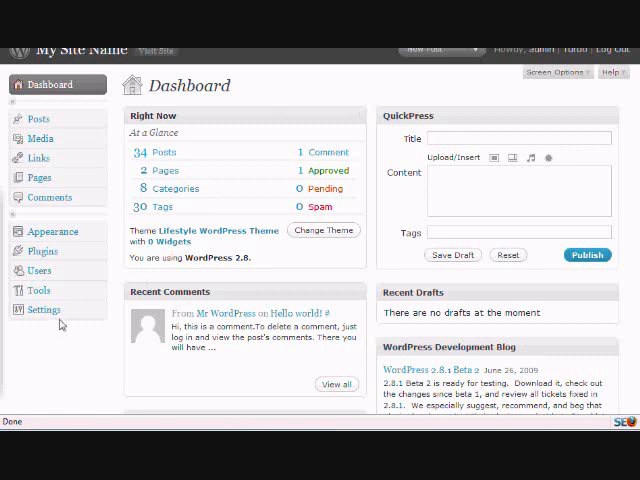
{"action": "mouse_move", "coordinate": [272, 84]}
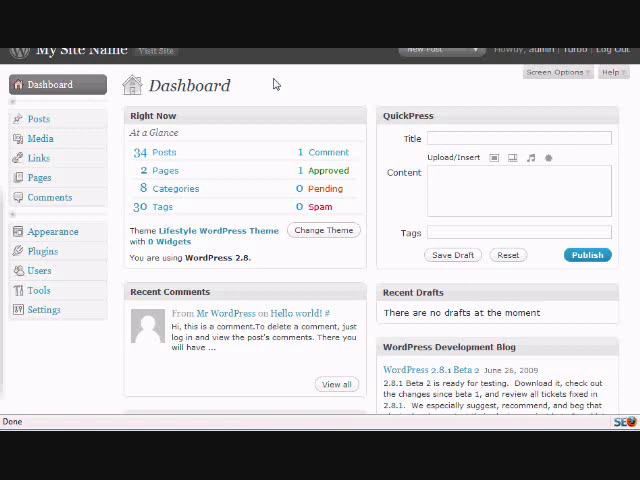
{"action": "mouse_move", "coordinate": [44, 308]}
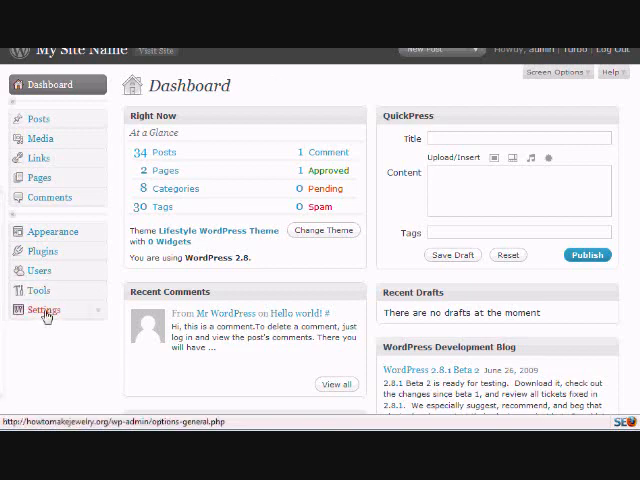
Step: Replace the existing YouTube search keyword in TubePress options with 'basic yoga'
{"action": "left_click", "coordinate": [44, 308]}
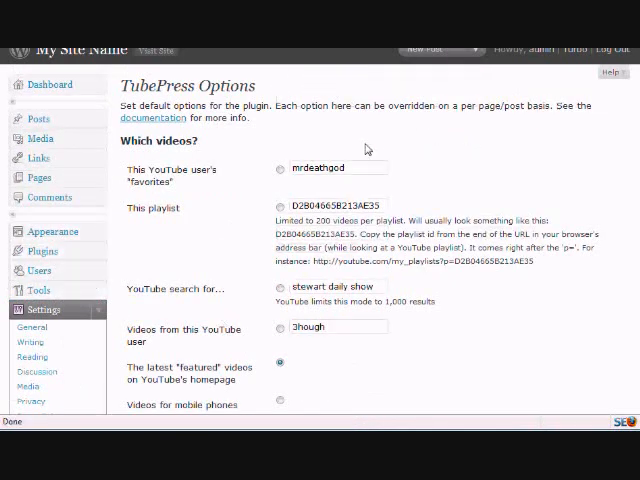
{"action": "scroll", "scroll_direction": "down", "scroll_amount": 3}
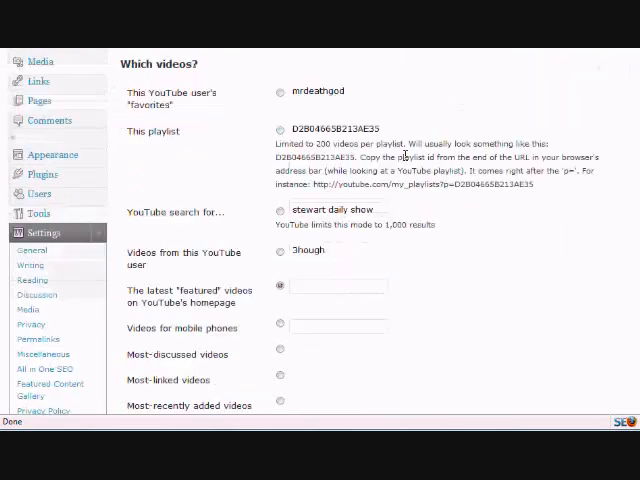
{"action": "left_click", "coordinate": [280, 212]}
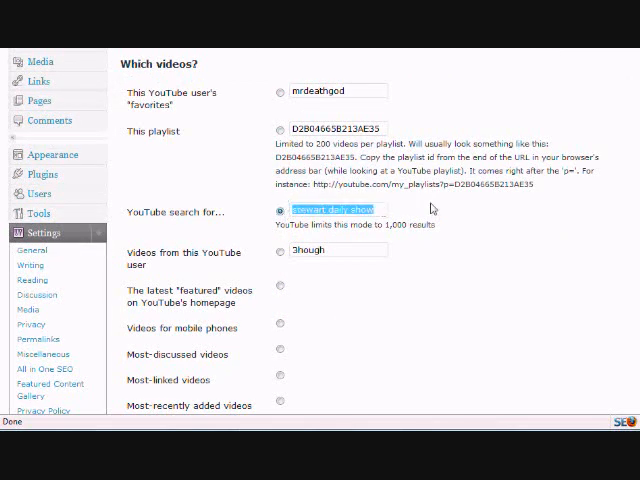
{"action": "mouse_move", "coordinate": [462, 212]}
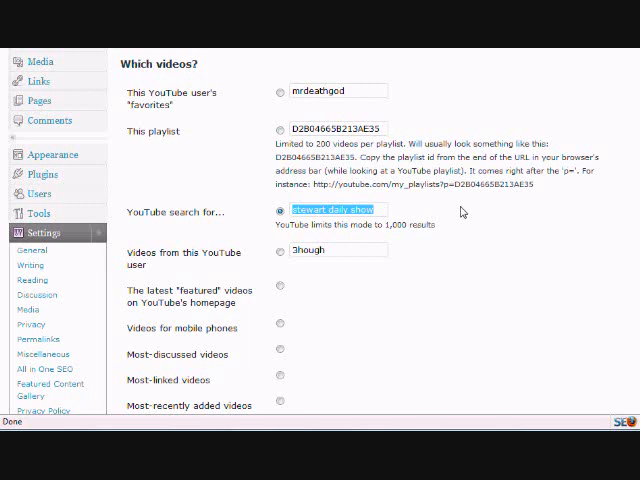
{"action": "type", "text": "basic yoga"}
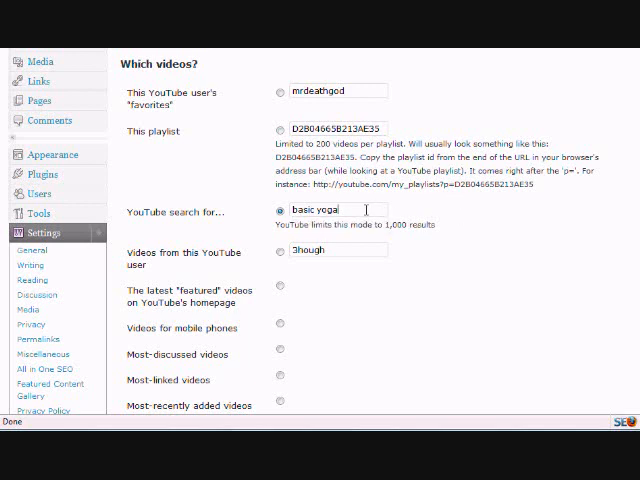
Step: Save the TubePress options so the 'basic yoga' search term takes effect
{"action": "scroll", "scroll_direction": "down", "scroll_amount": 3}
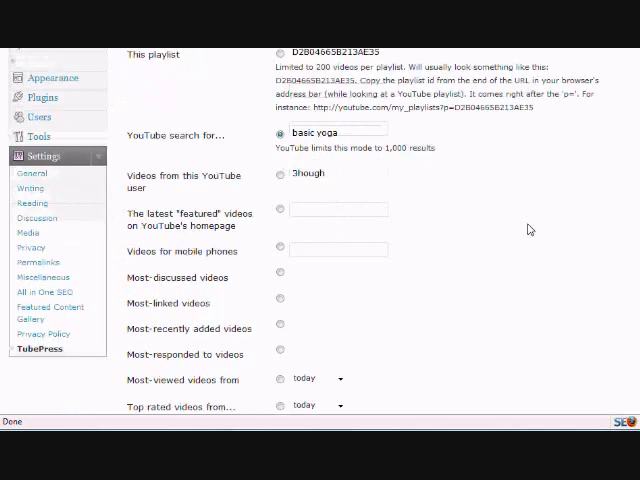
{"action": "scroll", "scroll_direction": "down", "scroll_amount": 3}
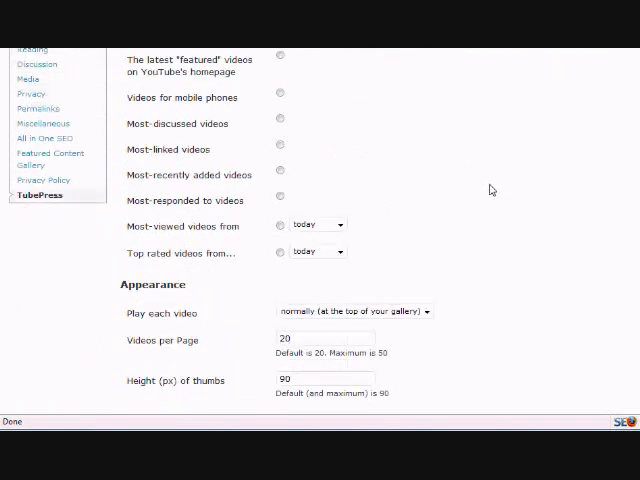
{"action": "scroll", "scroll_direction": "down", "scroll_amount": 3}
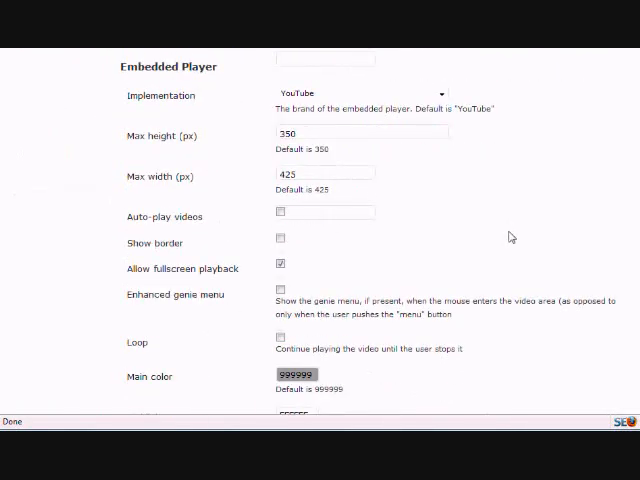
{"action": "scroll", "scroll_direction": "down", "scroll_amount": 3}
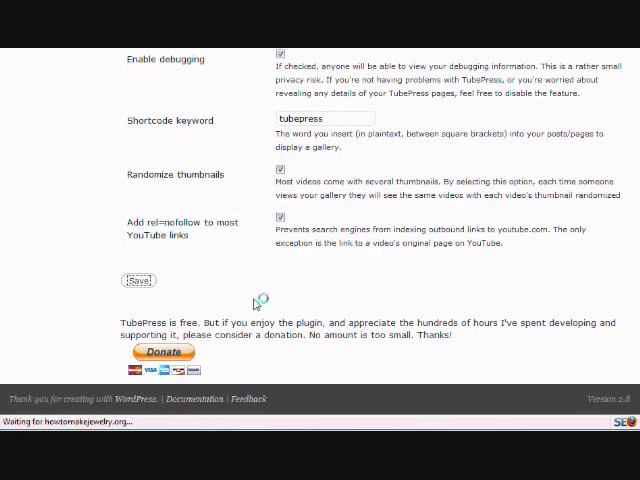
{"action": "left_click", "coordinate": [140, 280]}
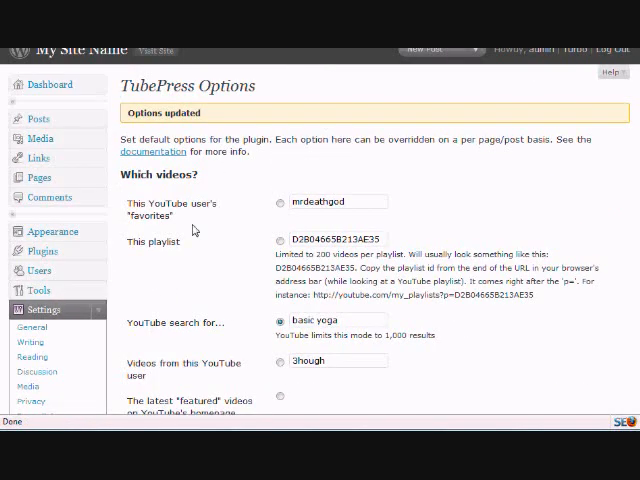
{"action": "mouse_move", "coordinate": [182, 192]}
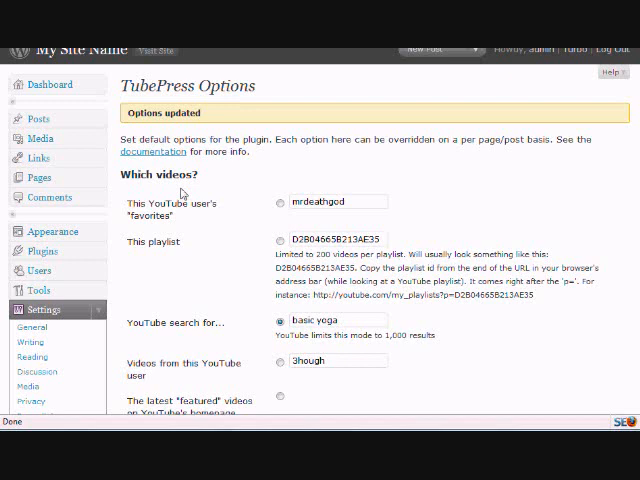
{"action": "mouse_move", "coordinate": [220, 254]}
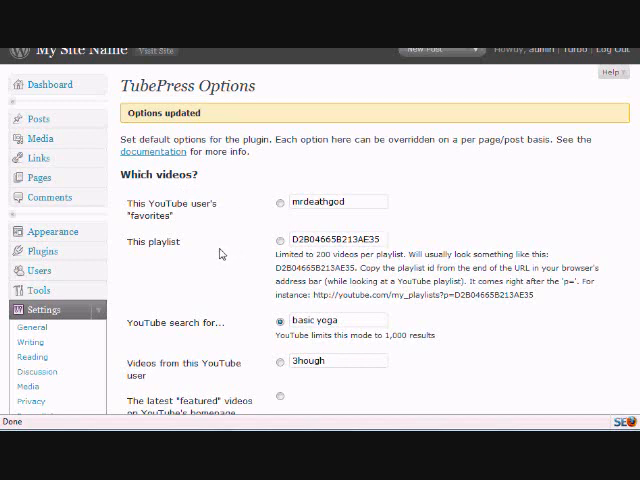
{"action": "mouse_move", "coordinate": [88, 132]}
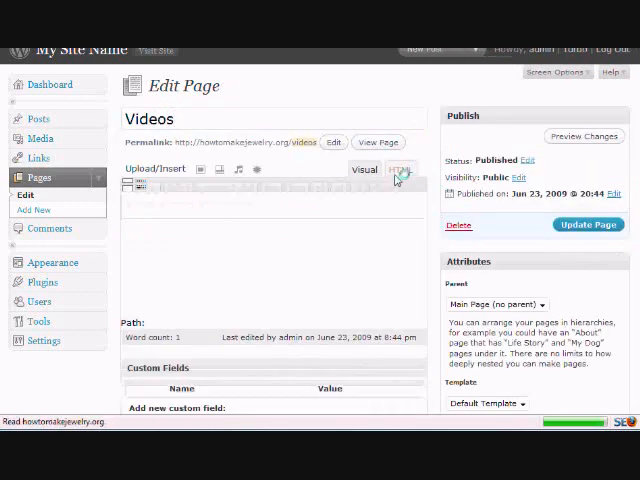
Step: View the Videos page as raw HTML and select its [tubepress] shortcode
{"action": "left_click", "coordinate": [400, 168]}
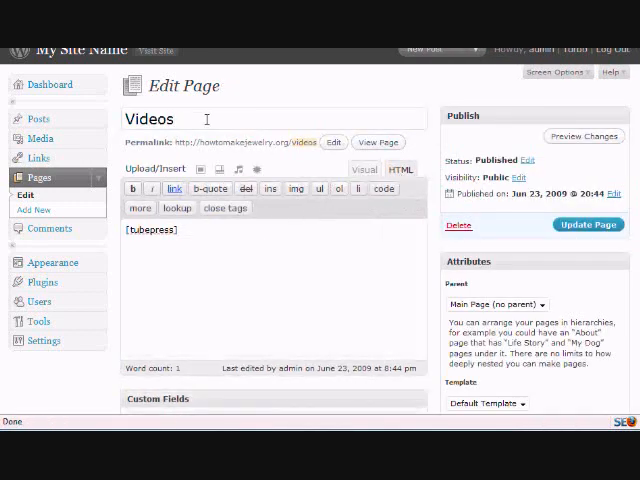
{"action": "mouse_move", "coordinate": [212, 228]}
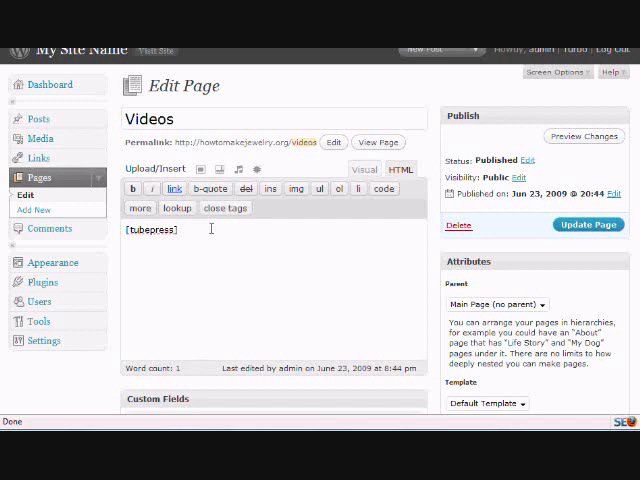
{"action": "mouse_move", "coordinate": [432, 124]}
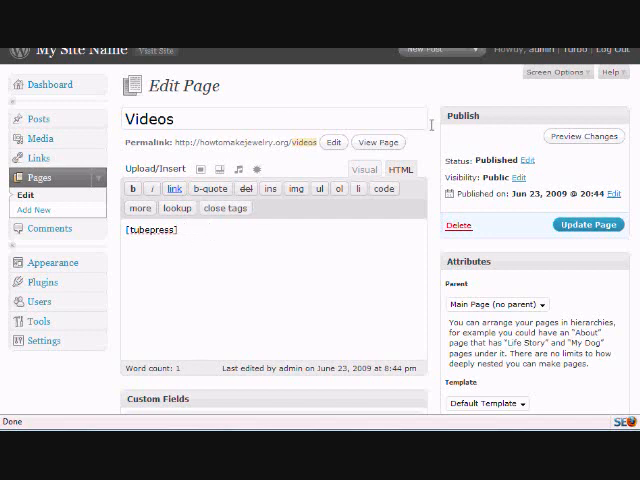
{"action": "double_click", "coordinate": [152, 228]}
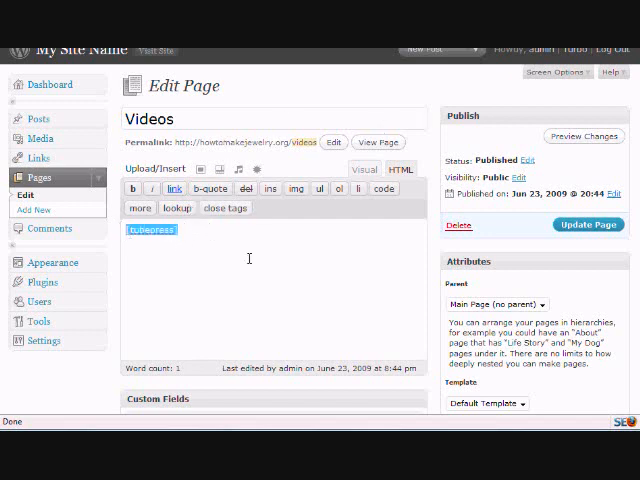
{"action": "mouse_move", "coordinate": [254, 258]}
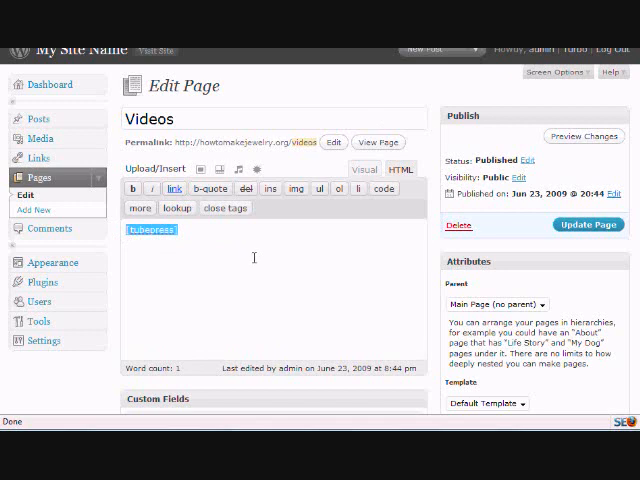